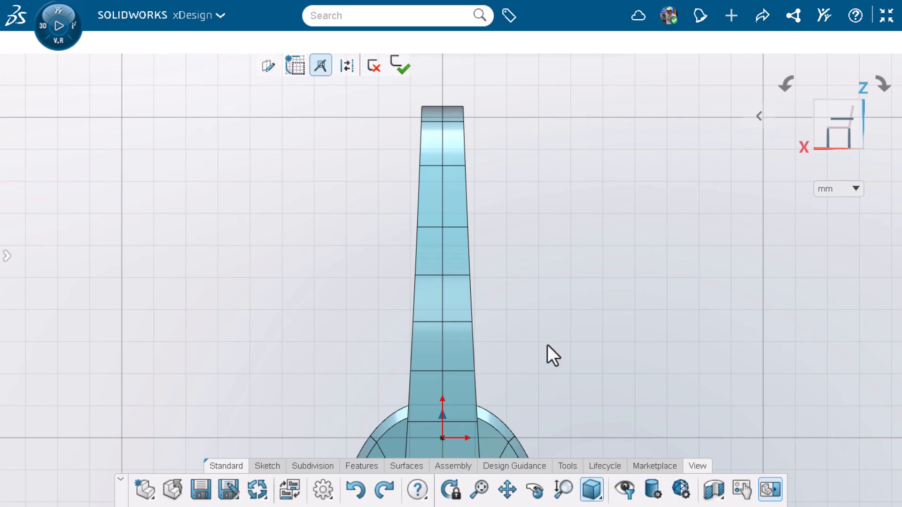
Draw one large circle and two equal small circles side by side above the model
{"action": "left_click", "coordinate": [267, 467]}
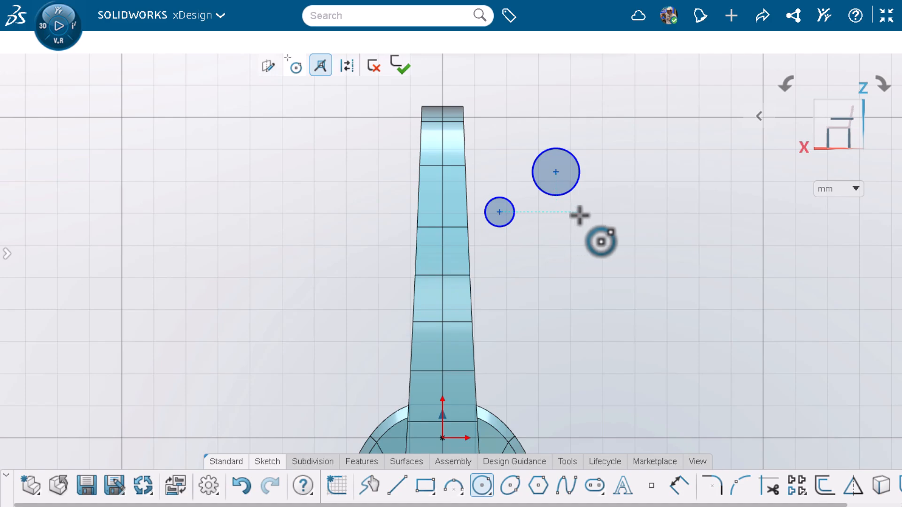
{"action": "mouse_move", "coordinate": [598, 215]}
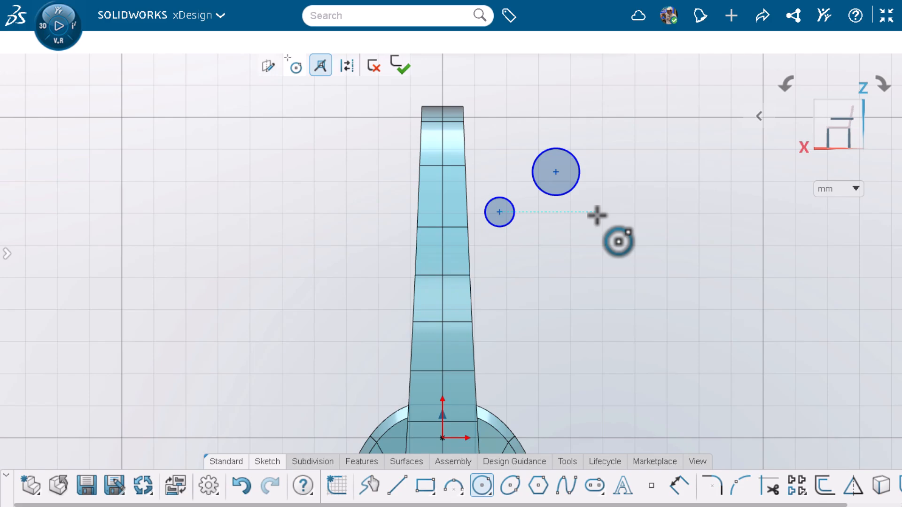
{"action": "left_click", "coordinate": [596, 212]}
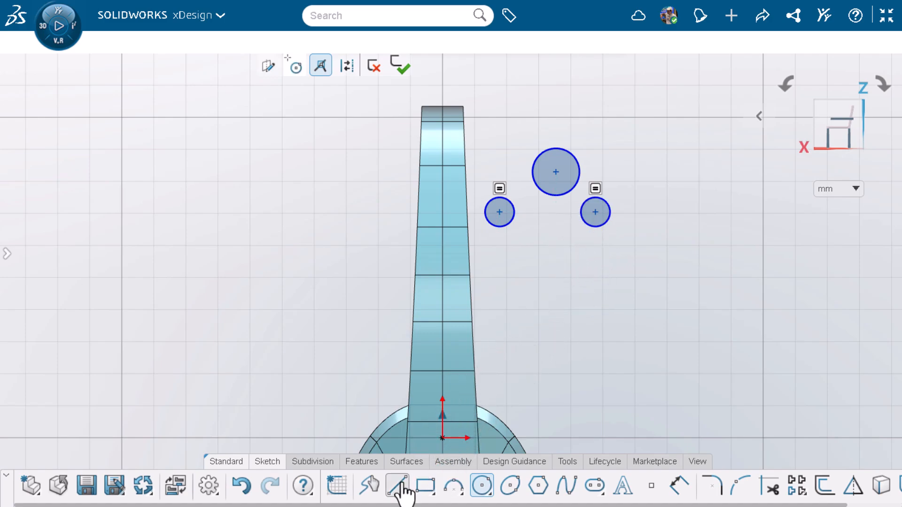
Draw a straight line tangent across the tops of both small circles
{"action": "left_click", "coordinate": [397, 486]}
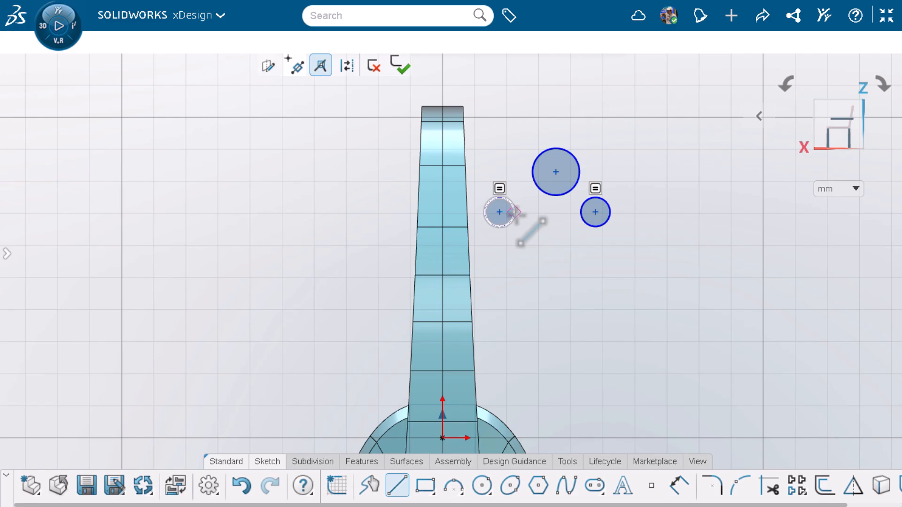
{"action": "left_click", "coordinate": [531, 229]}
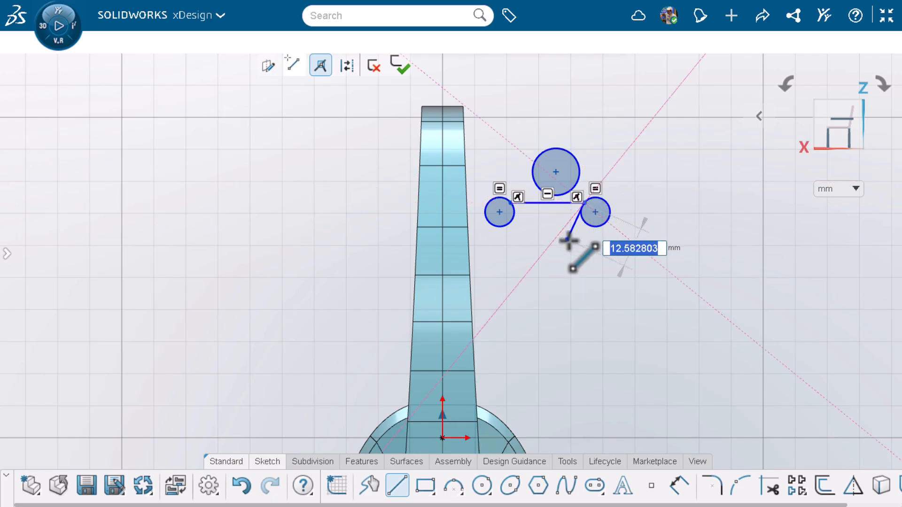
{"action": "key", "text": "Escape"}
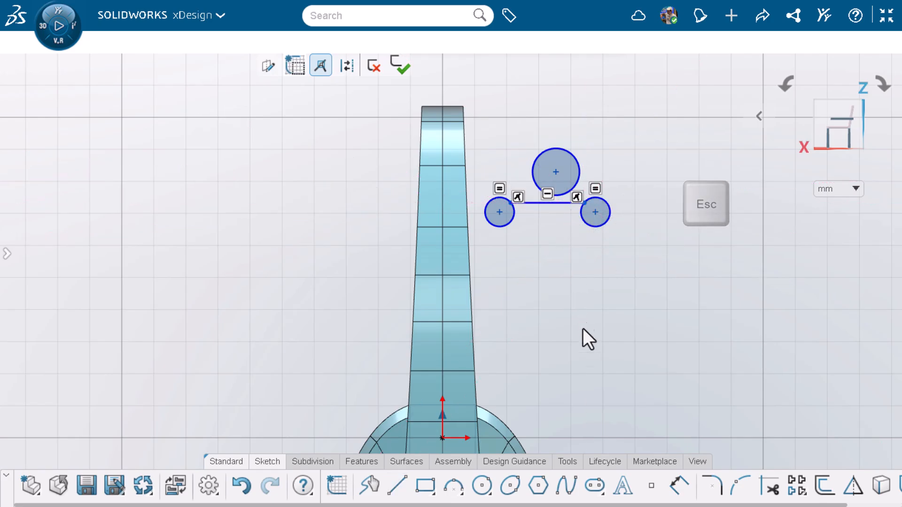
{"action": "left_click", "coordinate": [453, 485]}
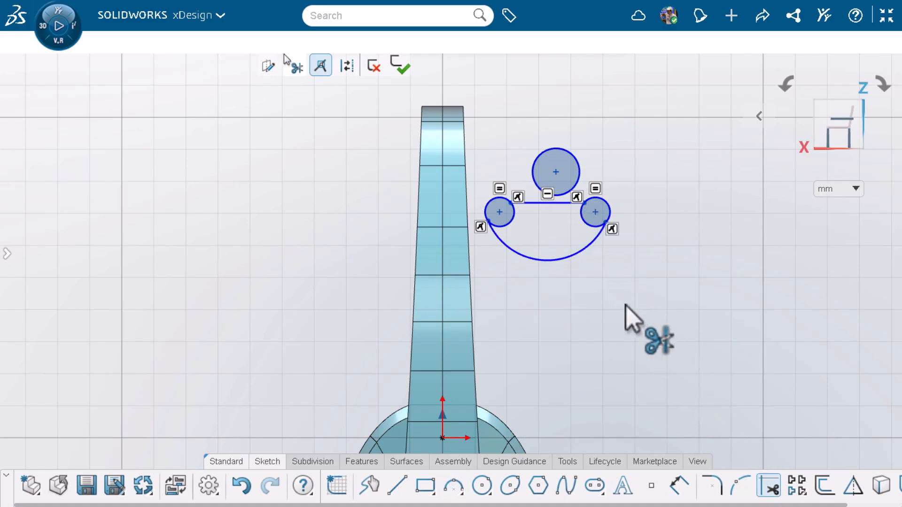
Trim away the large circle and excess arcs, leaving one closed rounded profile
{"action": "left_click", "coordinate": [541, 235]}
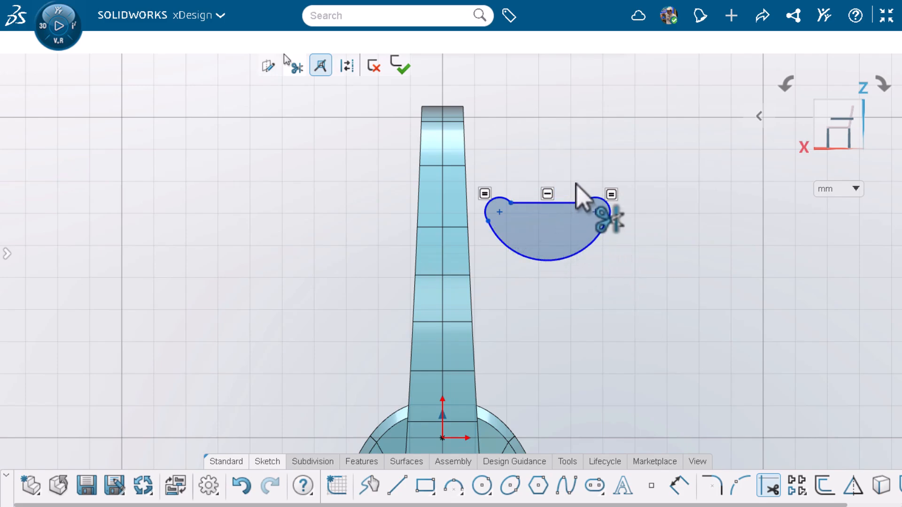
{"action": "key", "text": "Escape"}
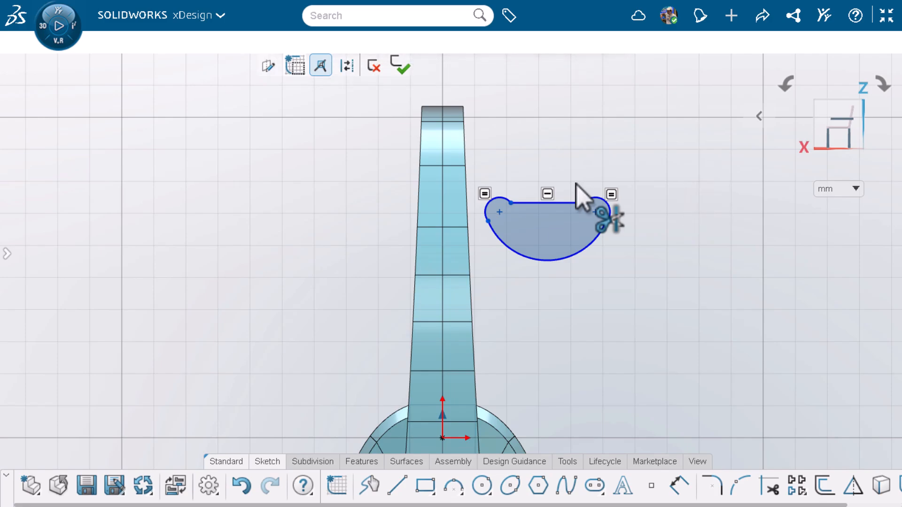
Make the profile's point coincident with the middle of the top line
{"action": "left_click", "coordinate": [598, 213]}
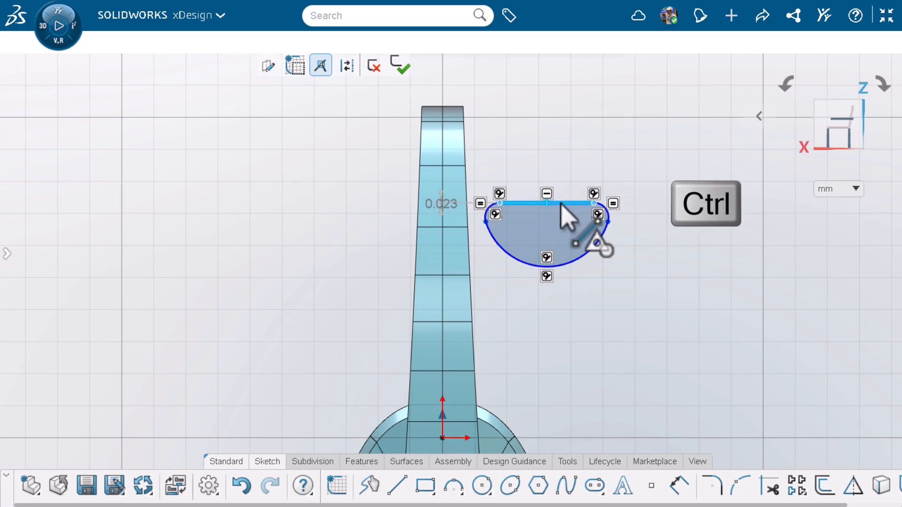
{"action": "left_click", "coordinate": [570, 204]}
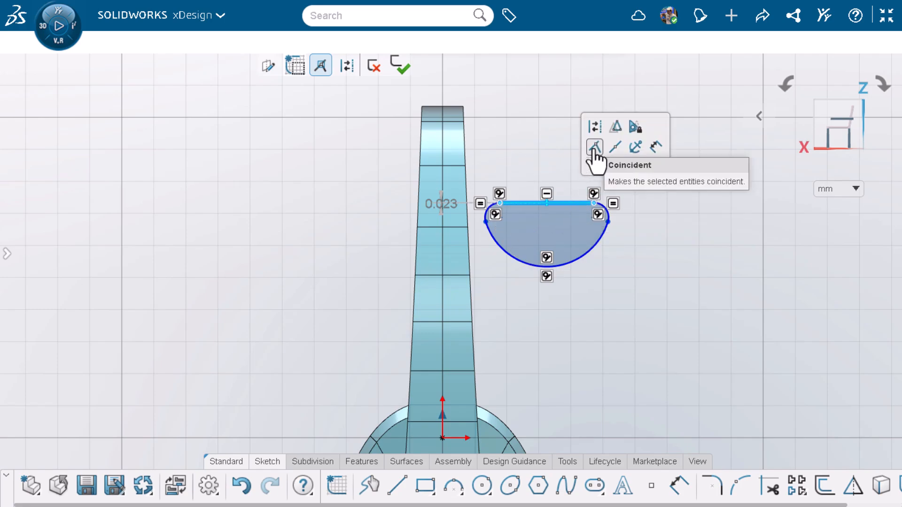
{"action": "left_click", "coordinate": [595, 147]}
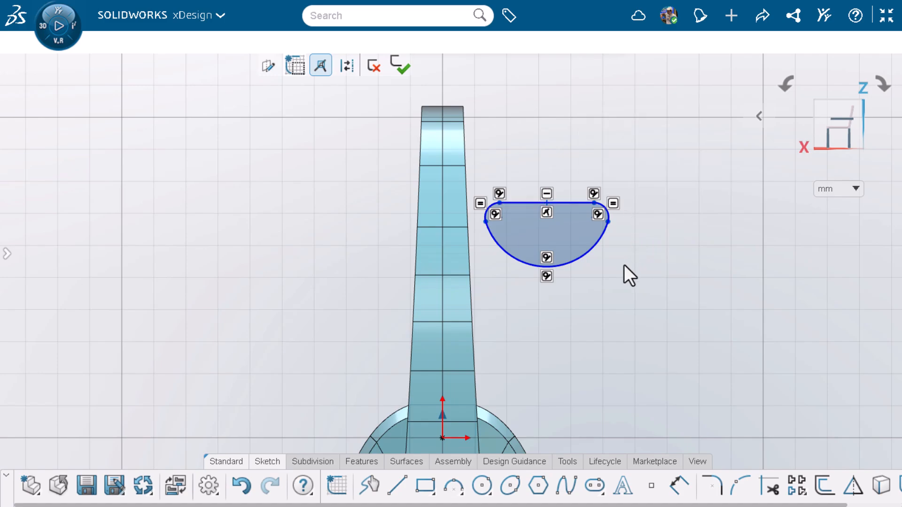
Add a vertical guide line from the origin, dimension R2, R8 and 87, and exit the sketch
{"action": "left_click", "coordinate": [396, 486]}
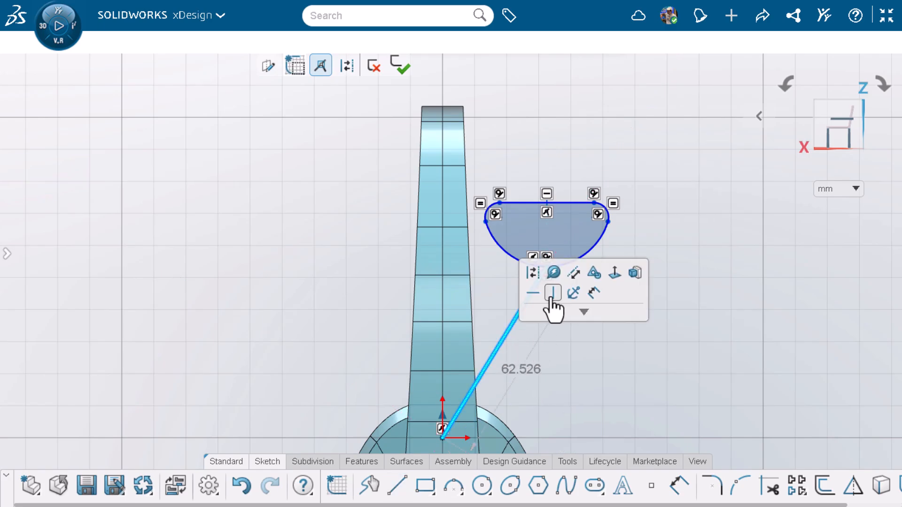
{"action": "left_click", "coordinate": [532, 272]}
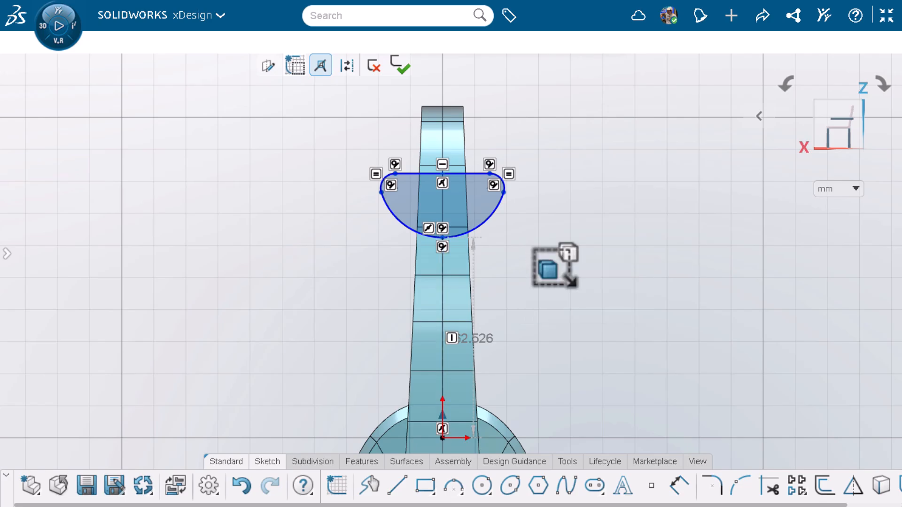
{"action": "left_click", "coordinate": [493, 184]}
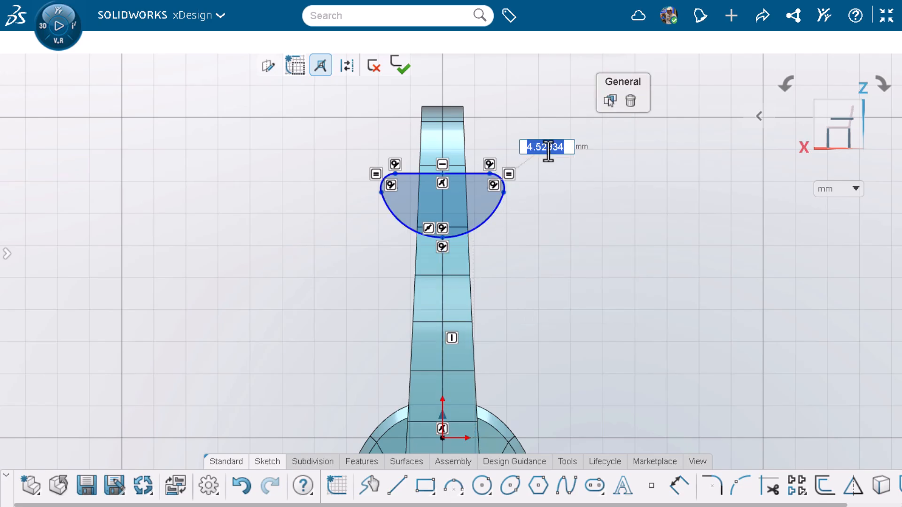
{"action": "left_click", "coordinate": [399, 63]}
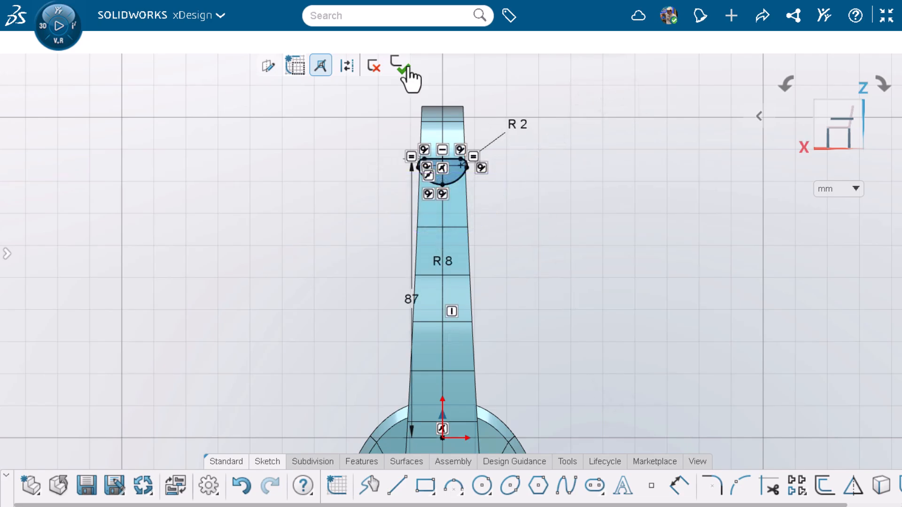
{"action": "left_click", "coordinate": [397, 64]}
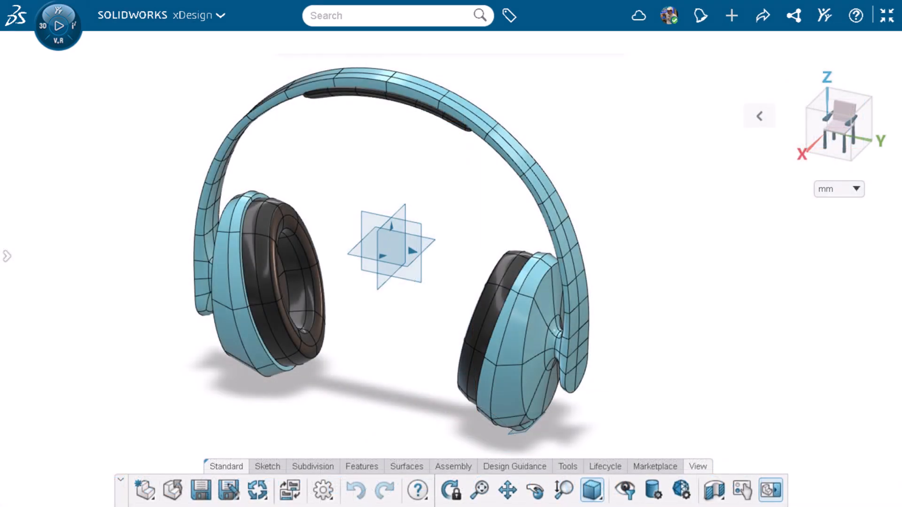